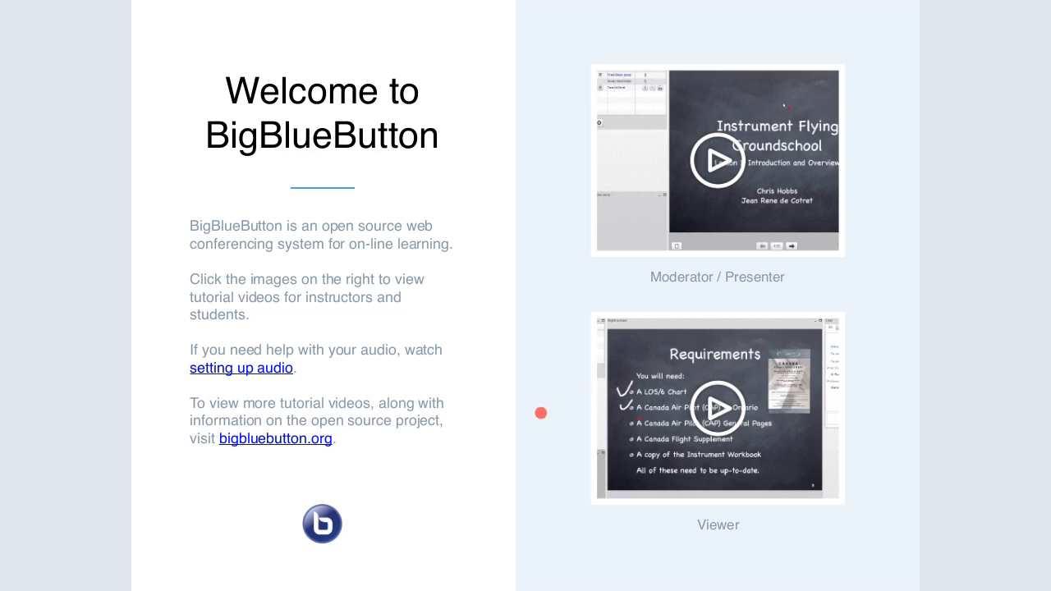
pyautogui.moveTo(141, 568)
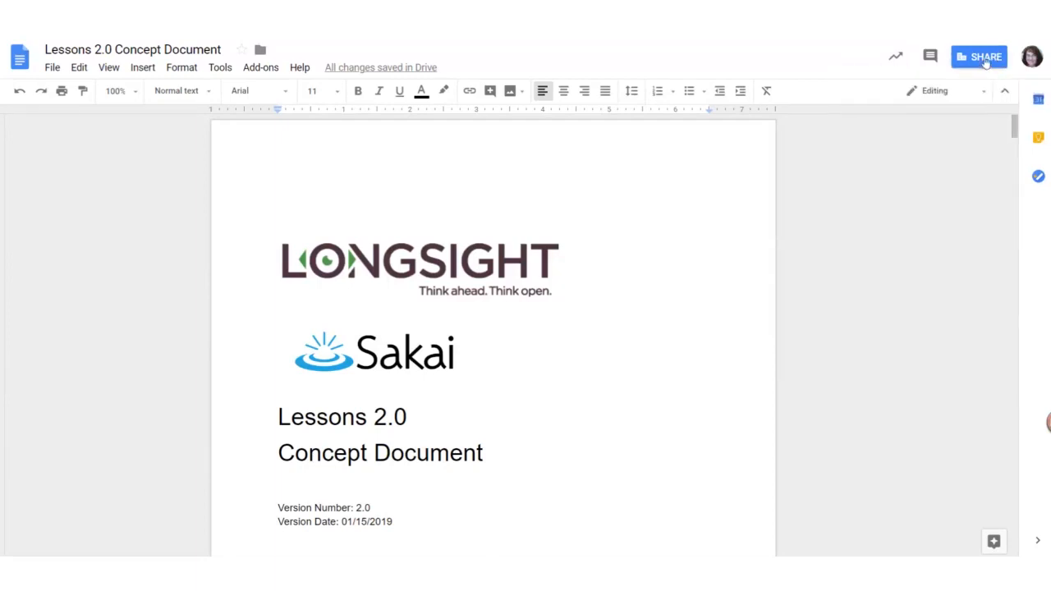
# Share the Lessons 2.0 Concept Document as 'Anyone with the link' and copy its shareable link
pyautogui.click(978, 56)
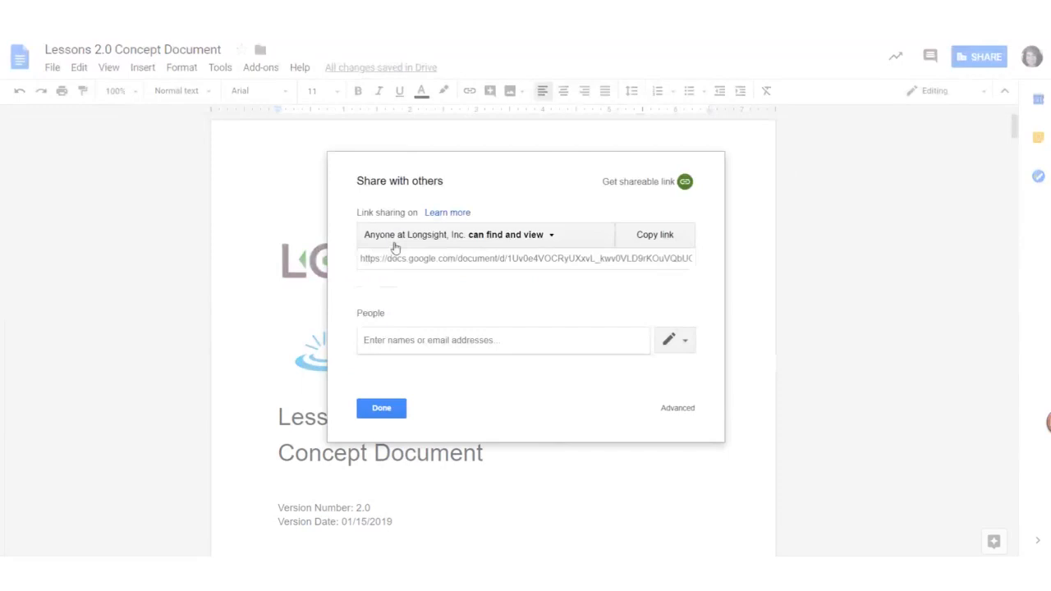
pyautogui.click(456, 234)
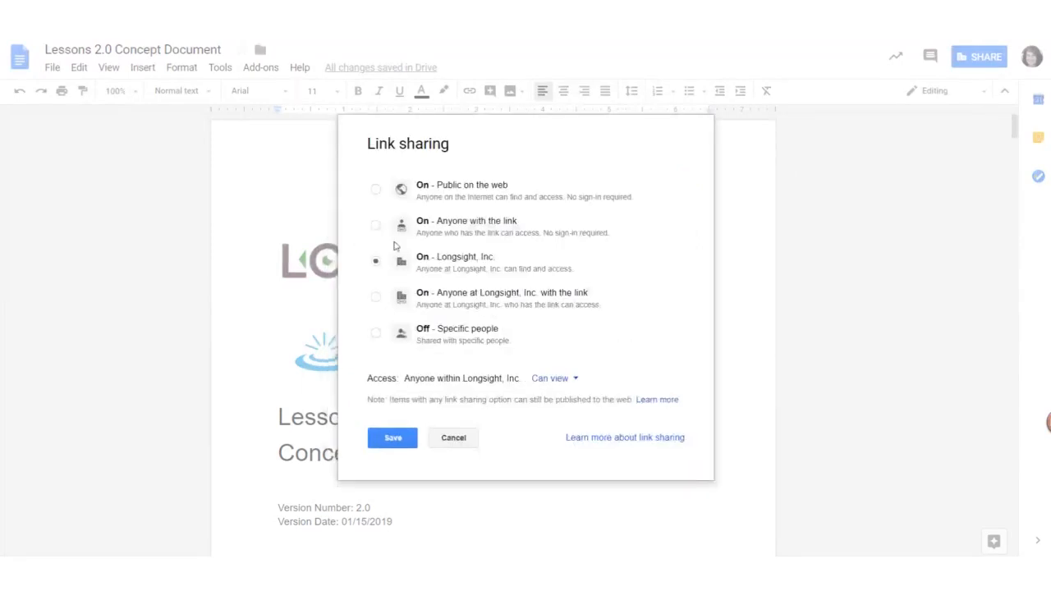
pyautogui.click(375, 225)
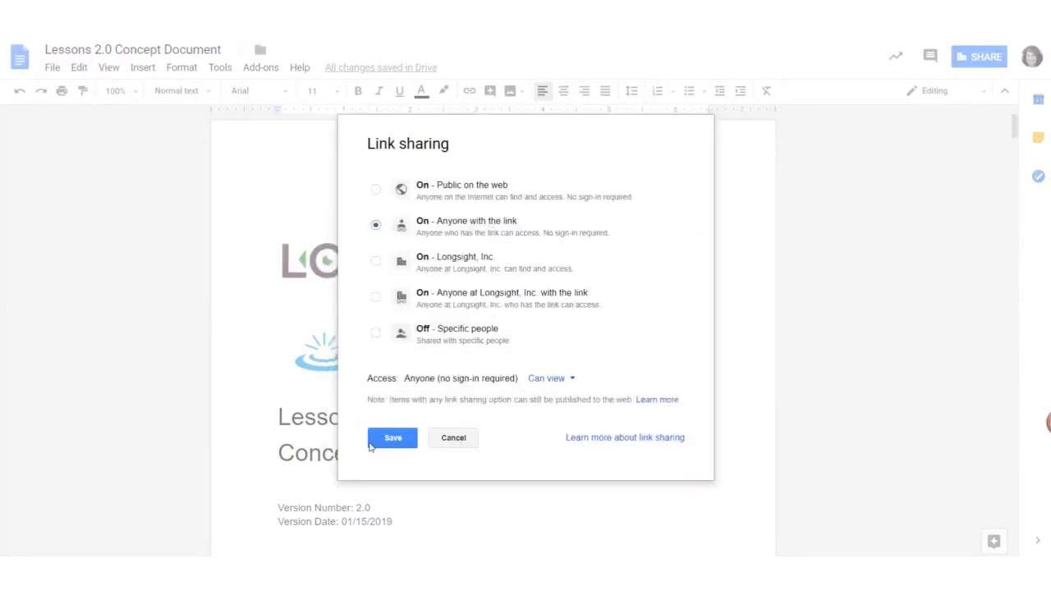
pyautogui.click(393, 436)
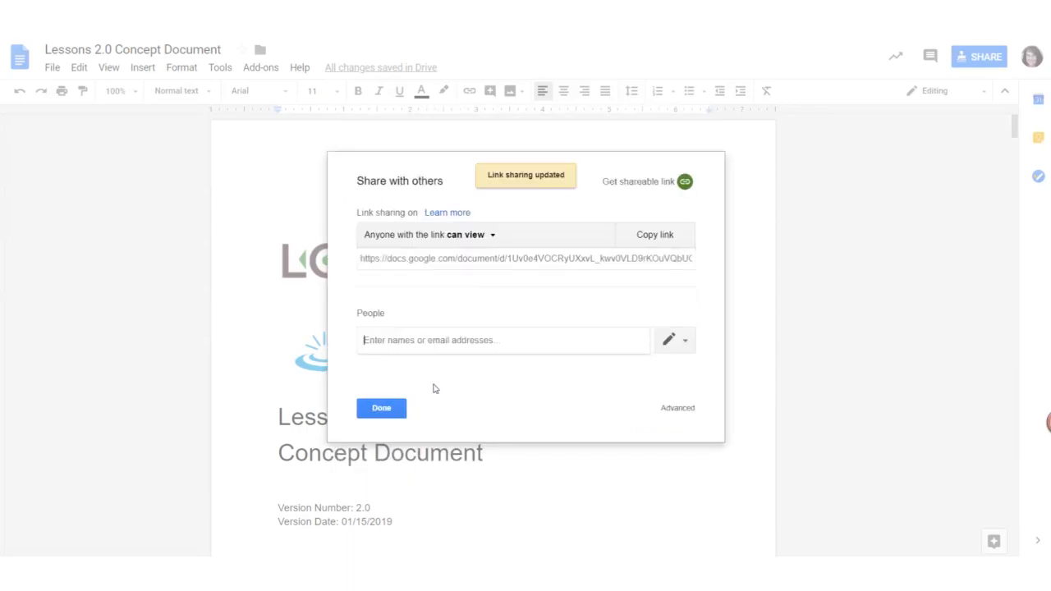
pyautogui.click(653, 235)
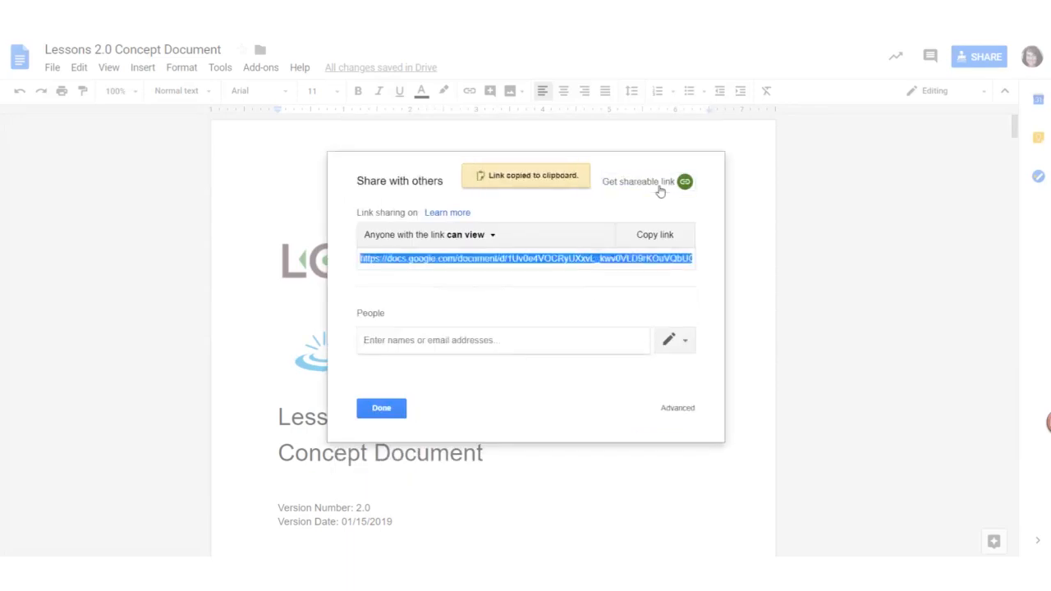
pyautogui.click(381, 407)
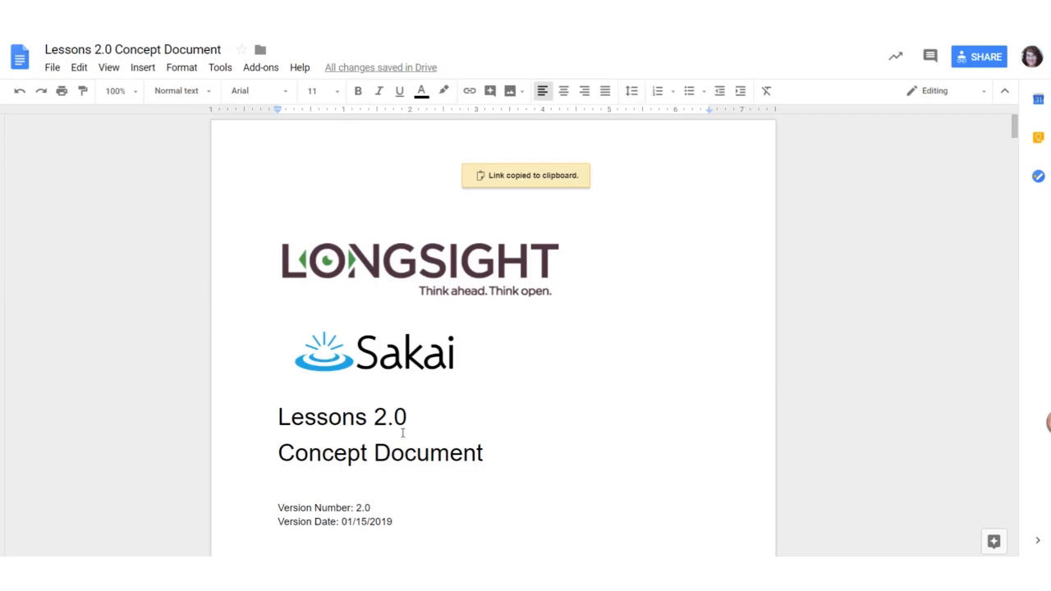
pyautogui.click(419, 266)
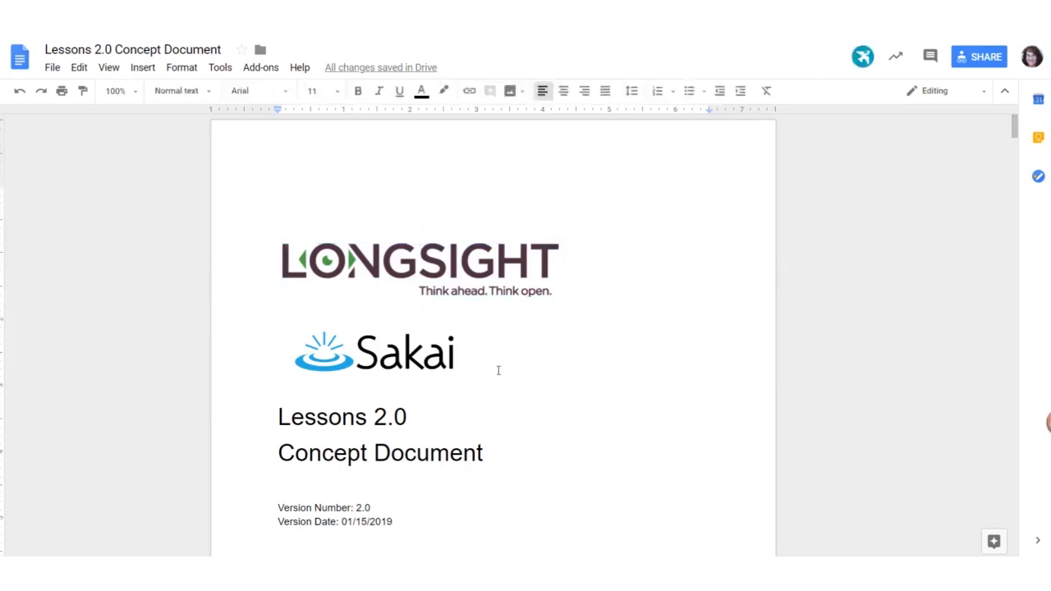
pyautogui.click(473, 353)
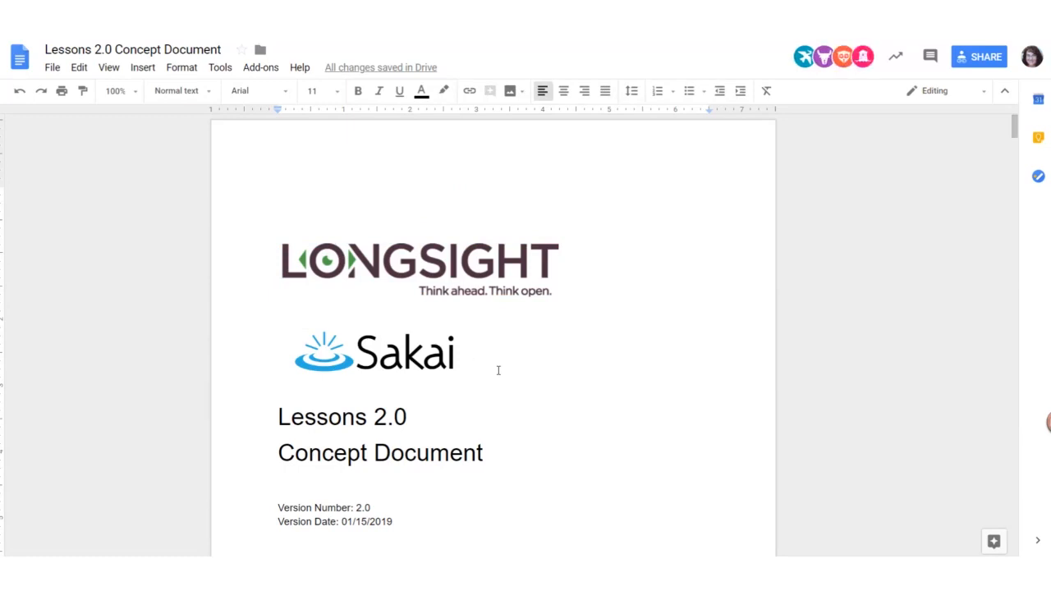
pyautogui.click(473, 353)
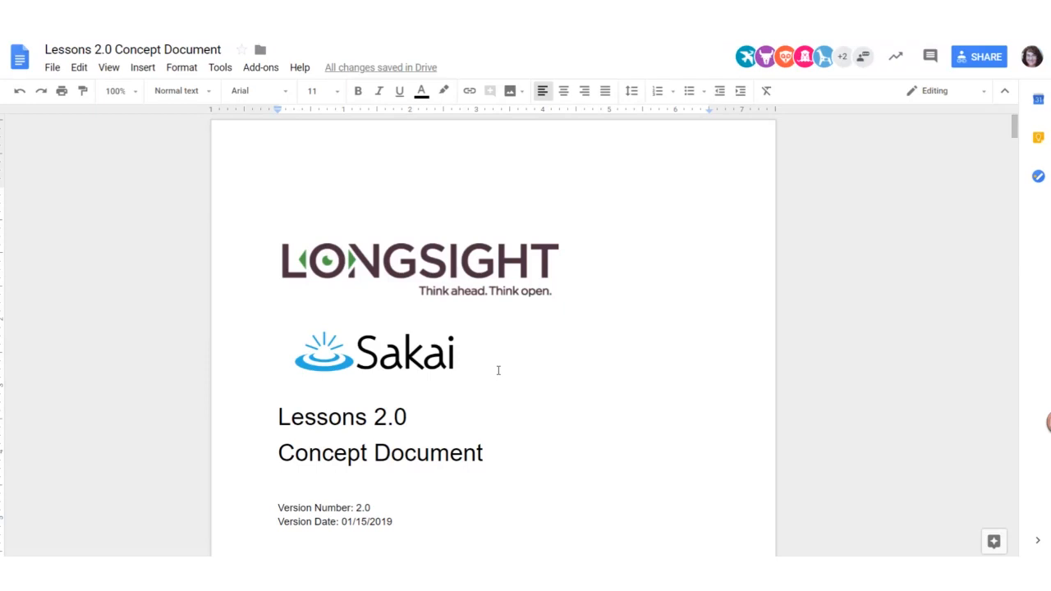
pyautogui.moveTo(614, 430)
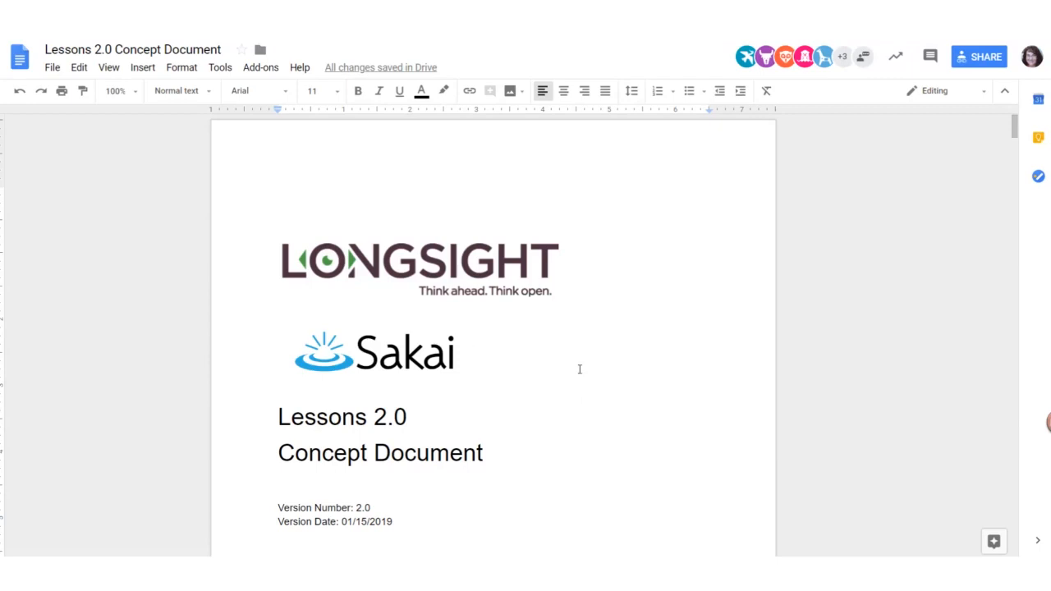
pyautogui.scroll(-3)
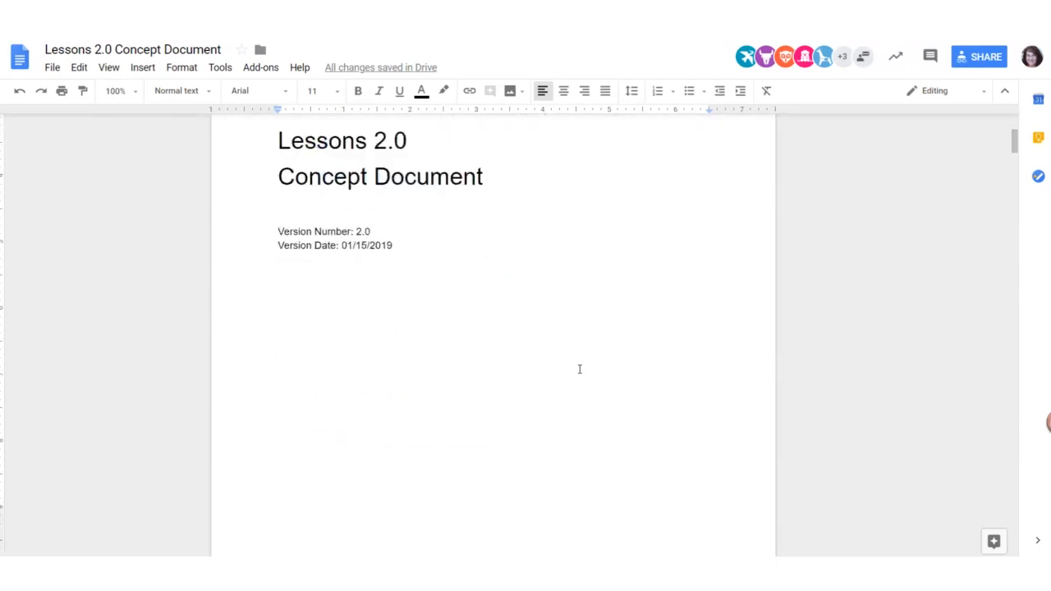
pyautogui.scroll(-3)
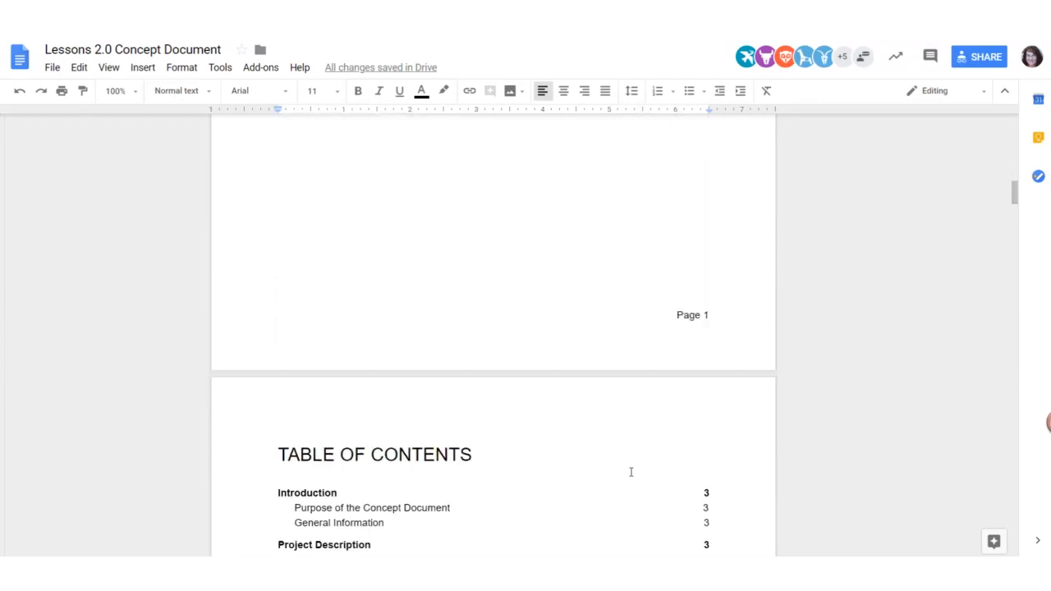
pyautogui.scroll(-3)
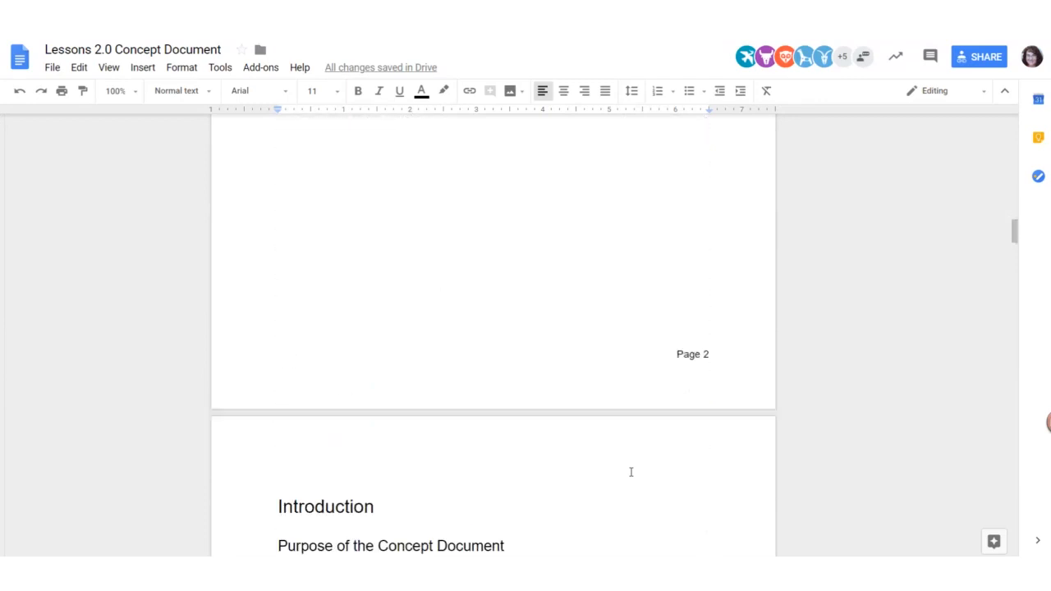
pyautogui.scroll(-3)
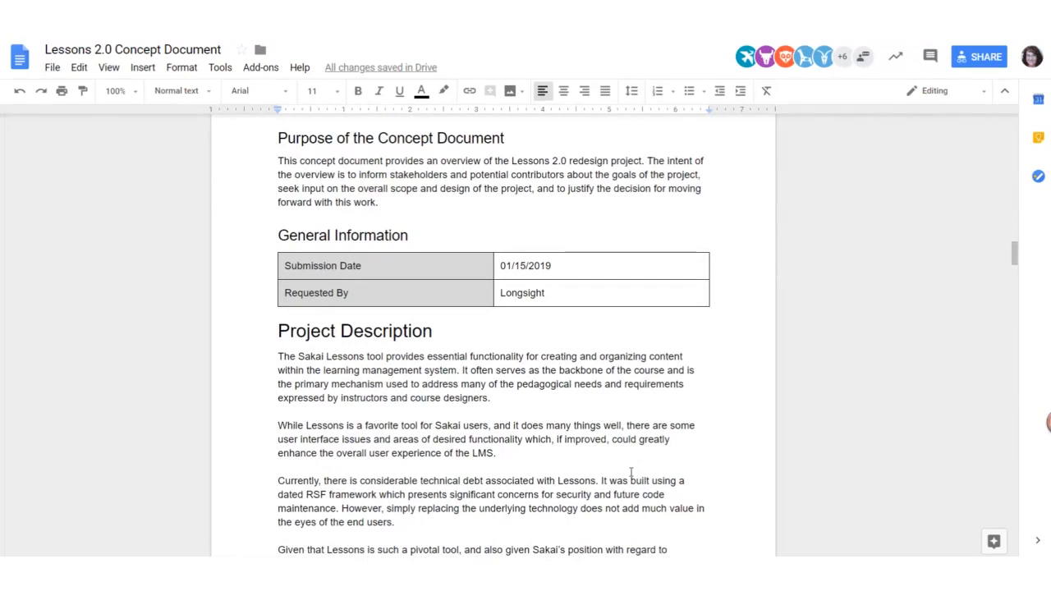
pyautogui.scroll(-3)
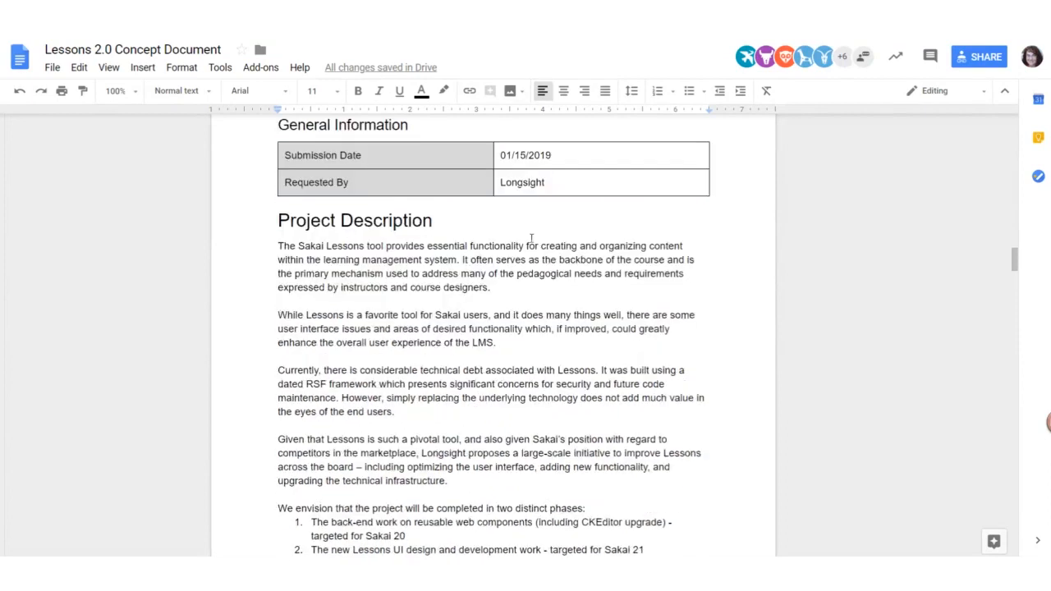
pyautogui.scroll(-3)
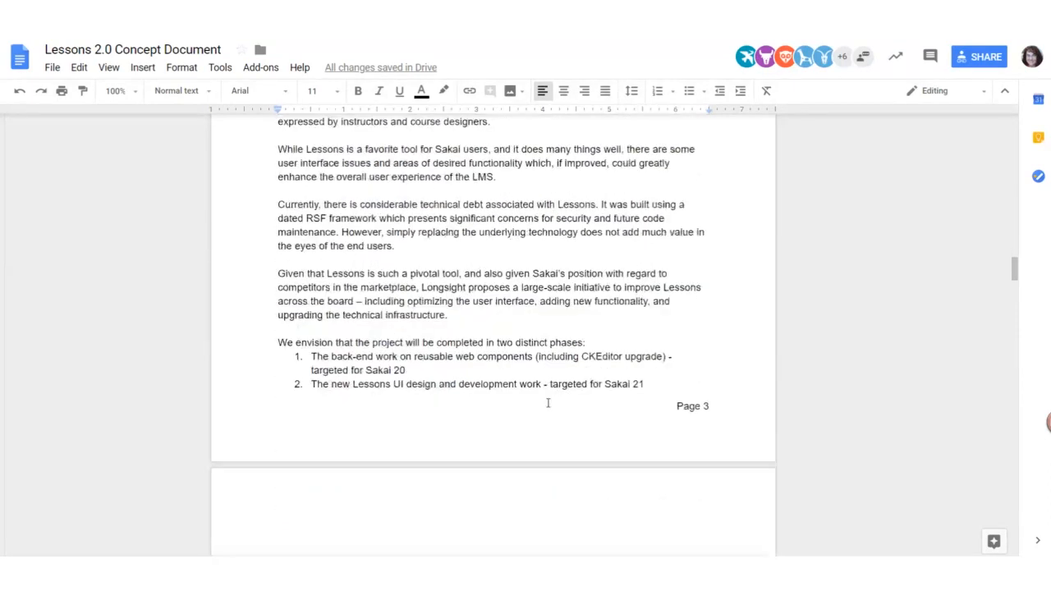
pyautogui.moveTo(279, 344); pyautogui.dragTo(644, 384)
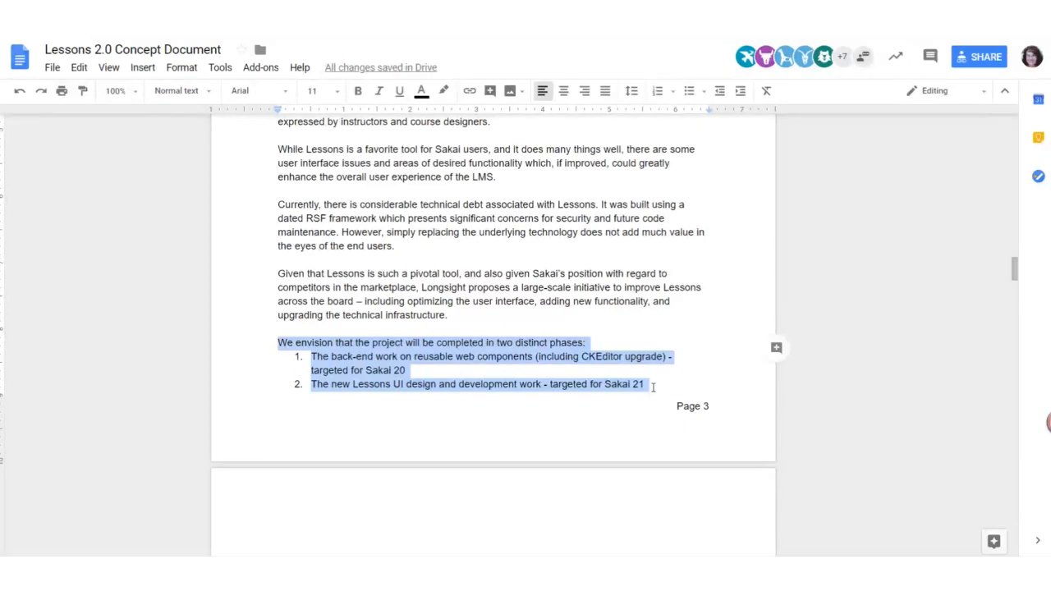
pyautogui.click(656, 90)
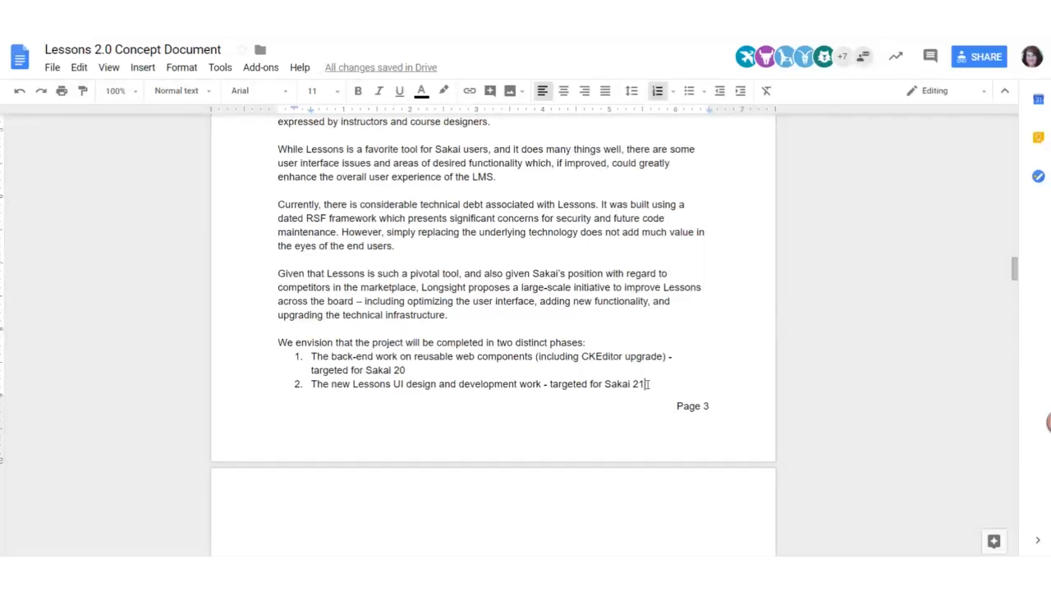
# Scroll past page 3 to the Business Purpose and Proposed Solution improvement areas
pyautogui.scroll(-3)
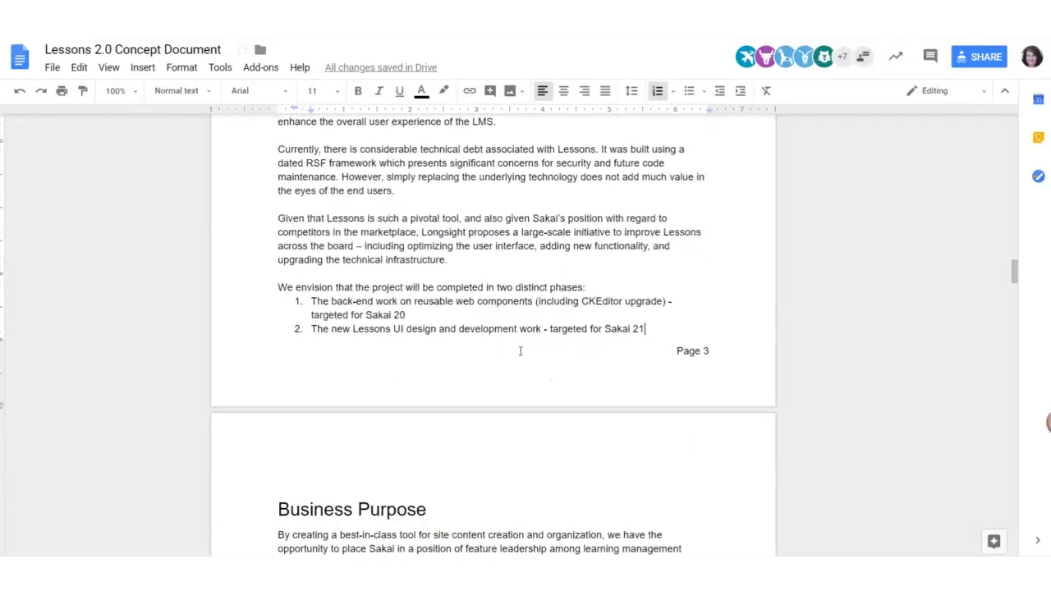
pyautogui.scroll(-3)
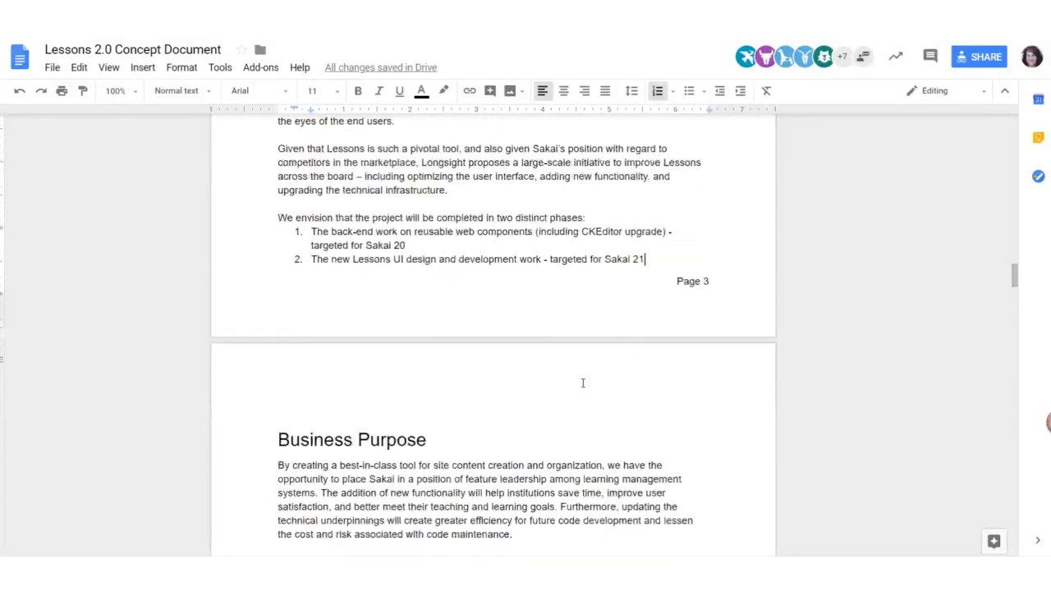
pyautogui.scroll(-3)
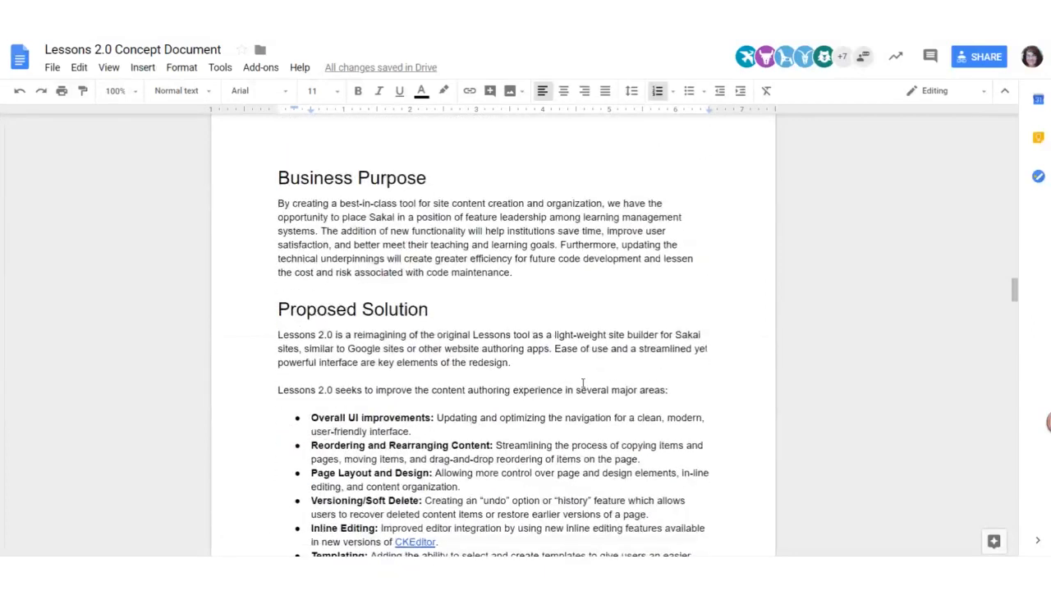
pyautogui.scroll(-3)
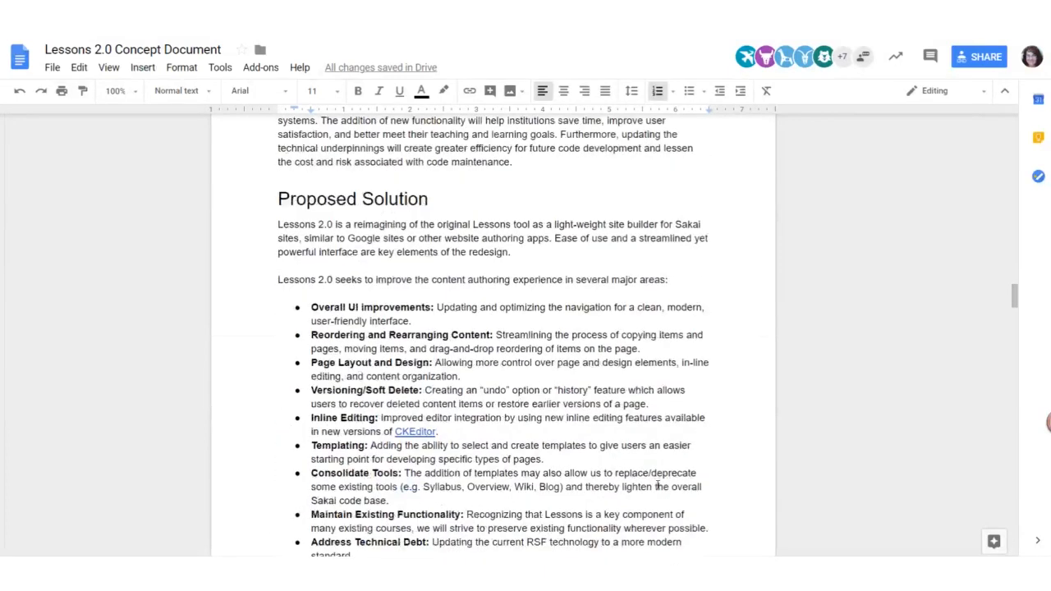
pyautogui.scroll(-3)
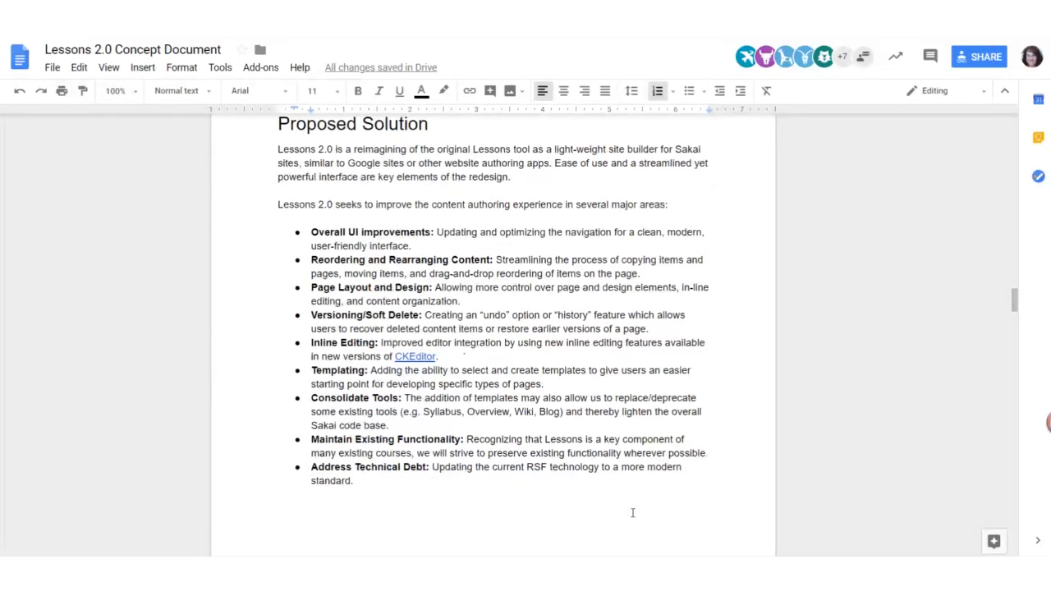
# Scroll through Alignment with Strategic Plan to the Stakeholders community feedback points on page 5
pyautogui.scroll(-3)
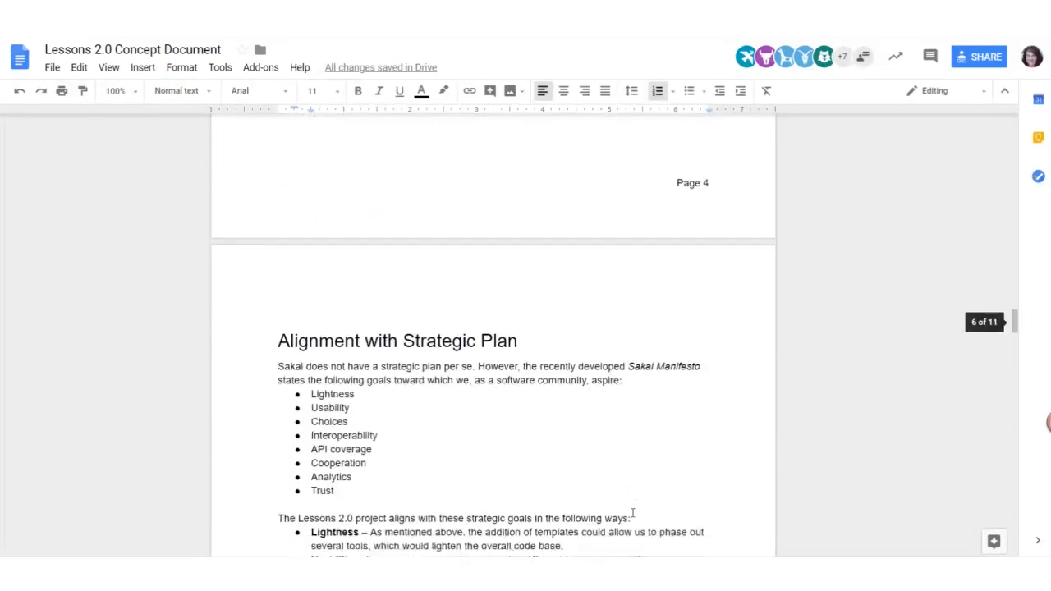
pyautogui.scroll(-3)
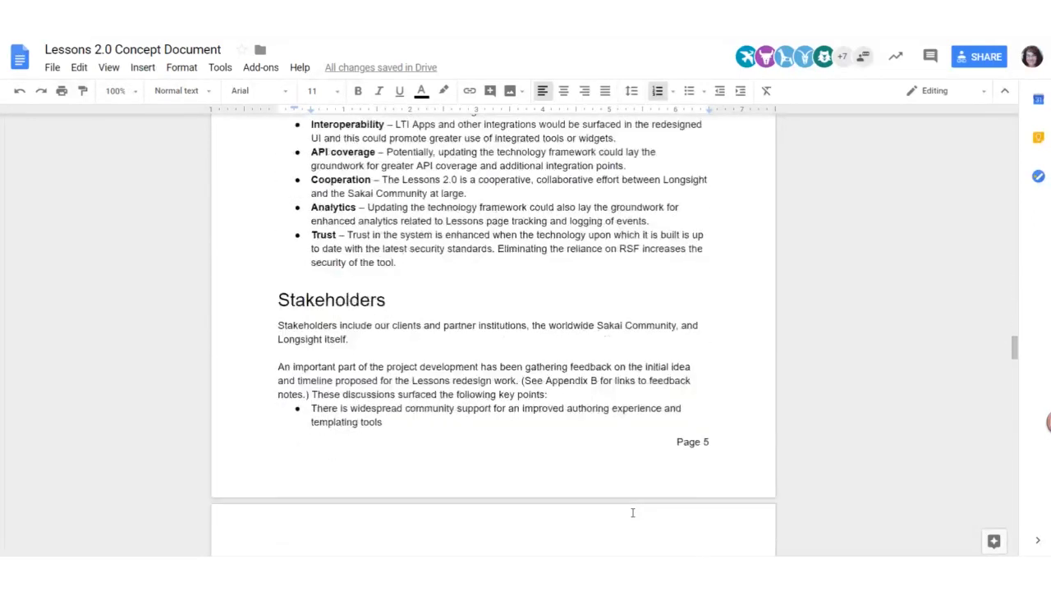
pyautogui.scroll(-3)
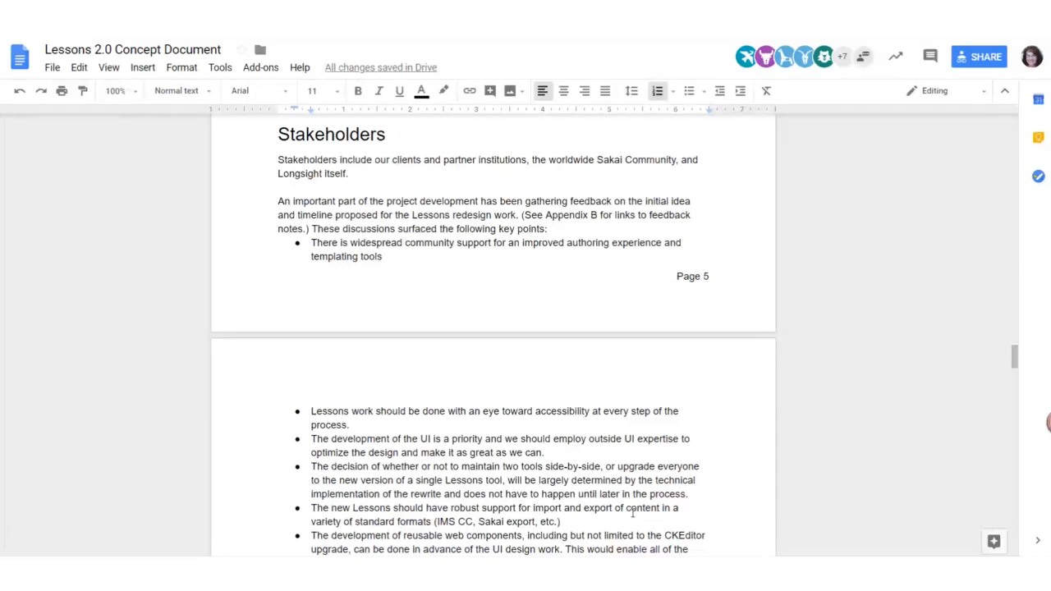
# Scroll to the page 6 key points and the Timeline milestones from Sept 2018 to Jan 2020
pyautogui.scroll(-3)
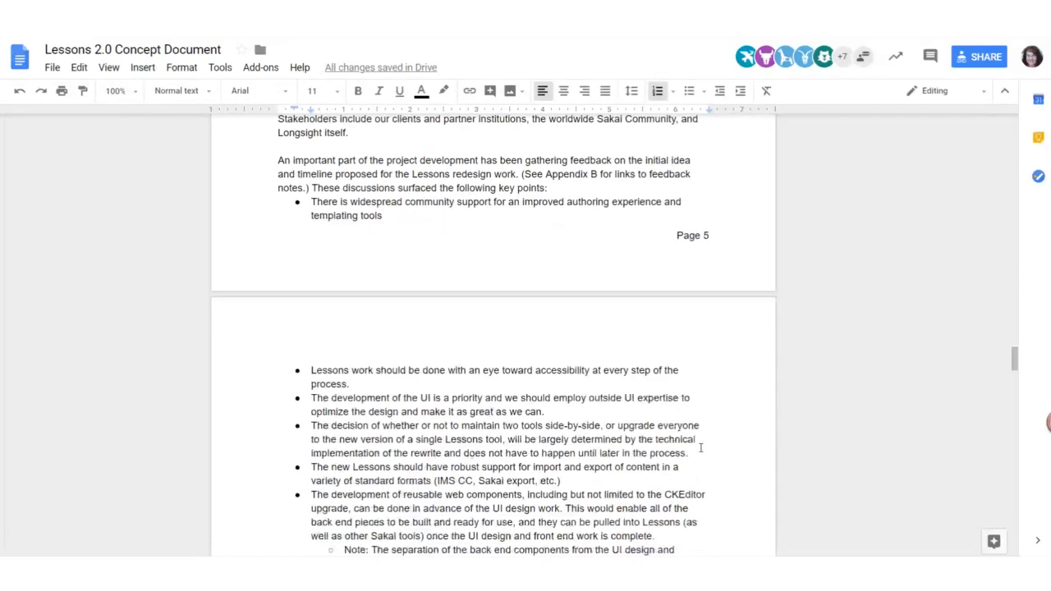
pyautogui.scroll(-3)
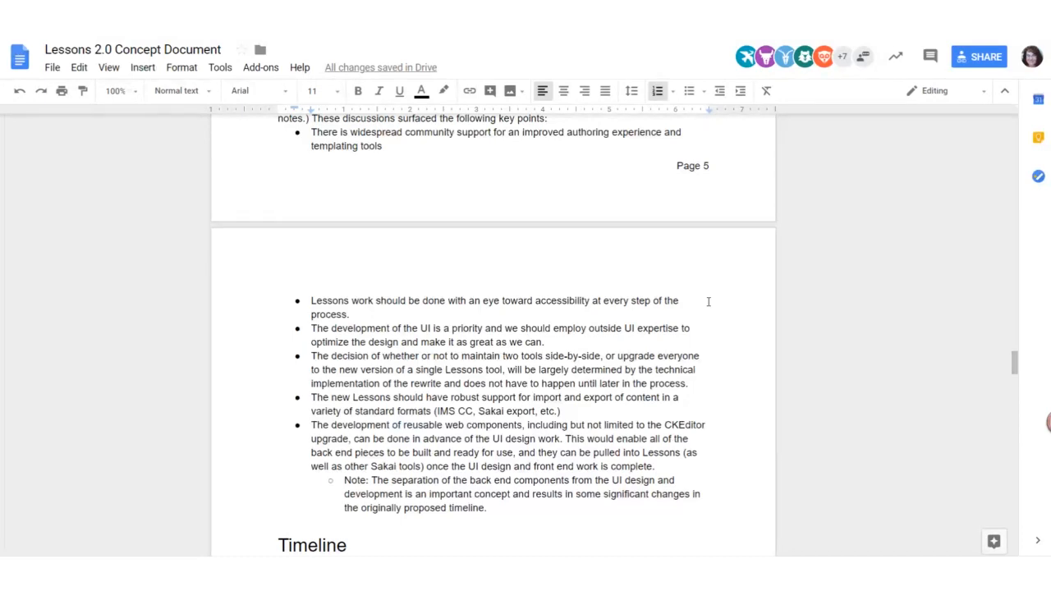
pyautogui.moveTo(734, 403)
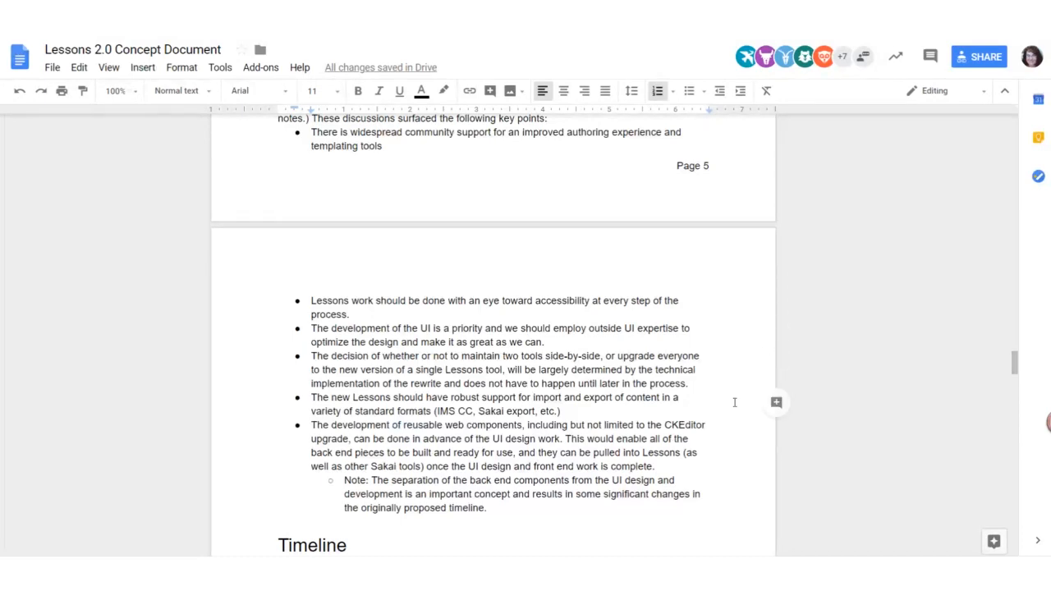
pyautogui.scroll(-3)
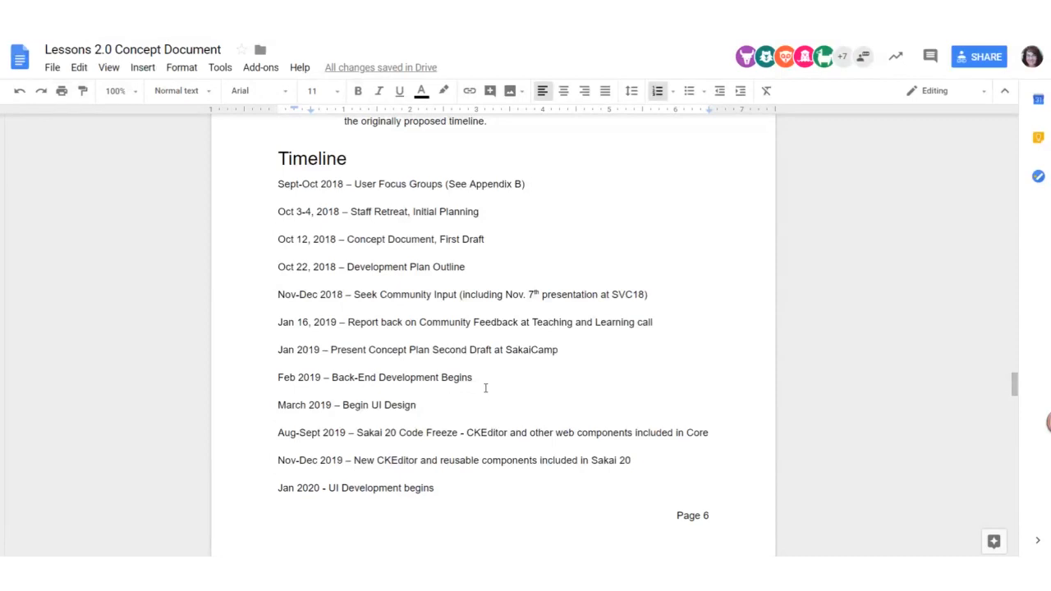
pyautogui.moveTo(479, 549)
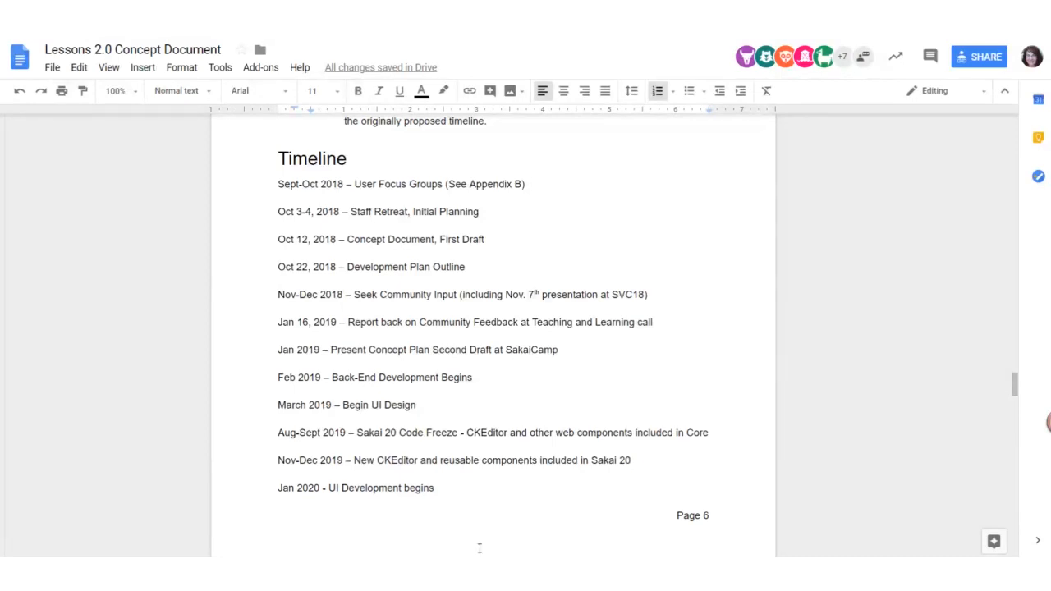
# Scroll past the timeline and resource estimates to the Appendix B References table of notes and mockups
pyautogui.scroll(-3)
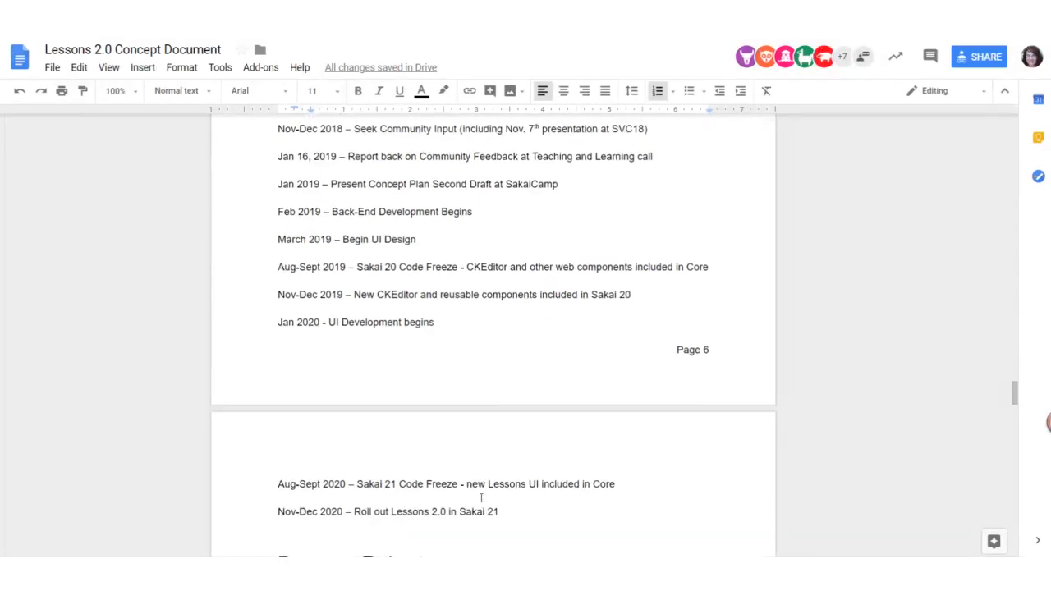
pyautogui.moveTo(549, 517)
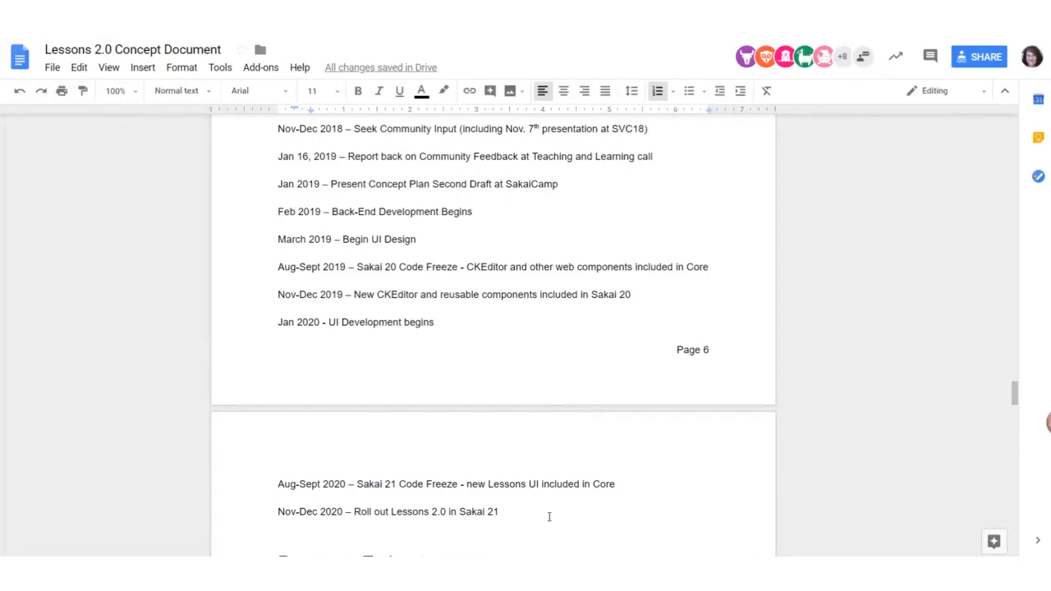
pyautogui.scroll(-3)
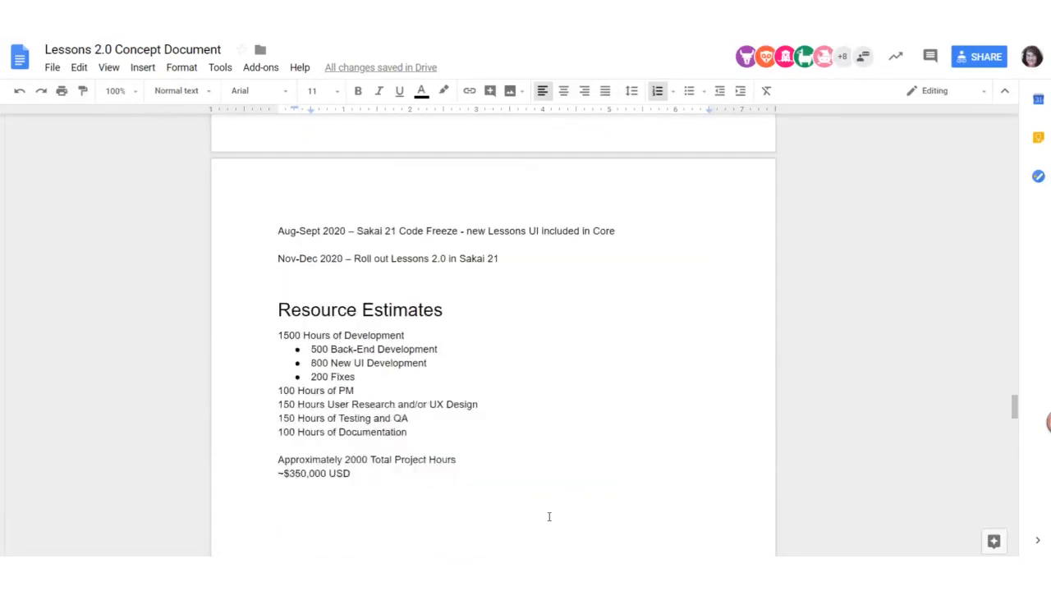
pyautogui.scroll(-3)
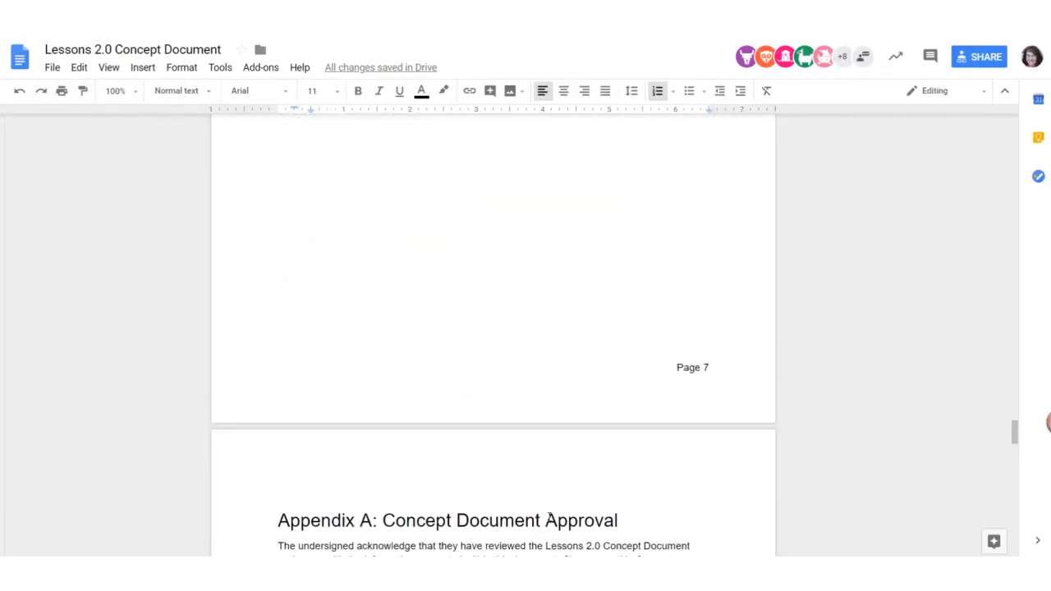
pyautogui.scroll(-3)
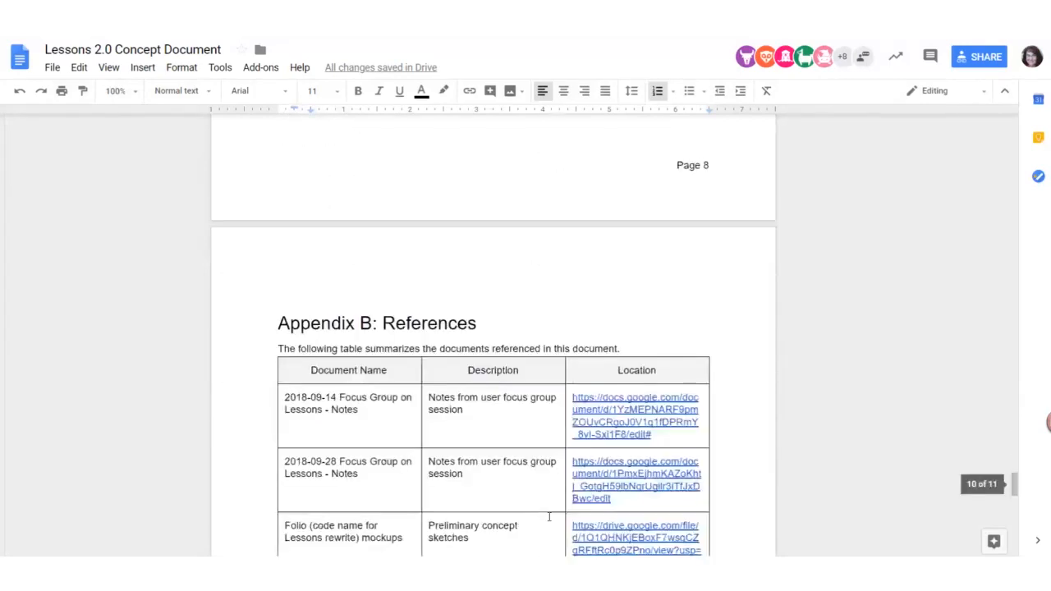
pyautogui.scroll(-3)
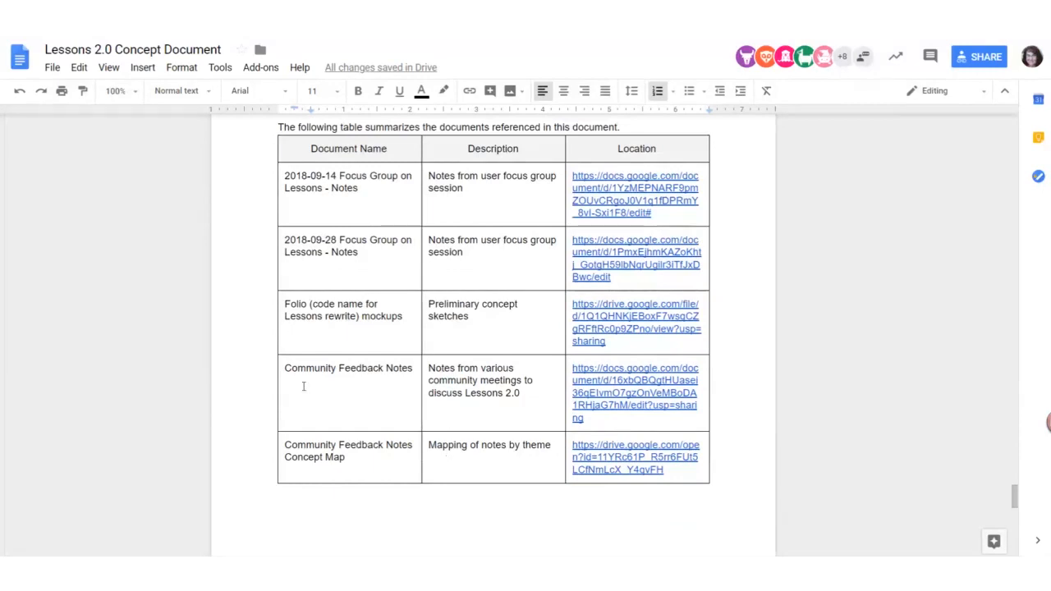
pyautogui.moveTo(486, 394)
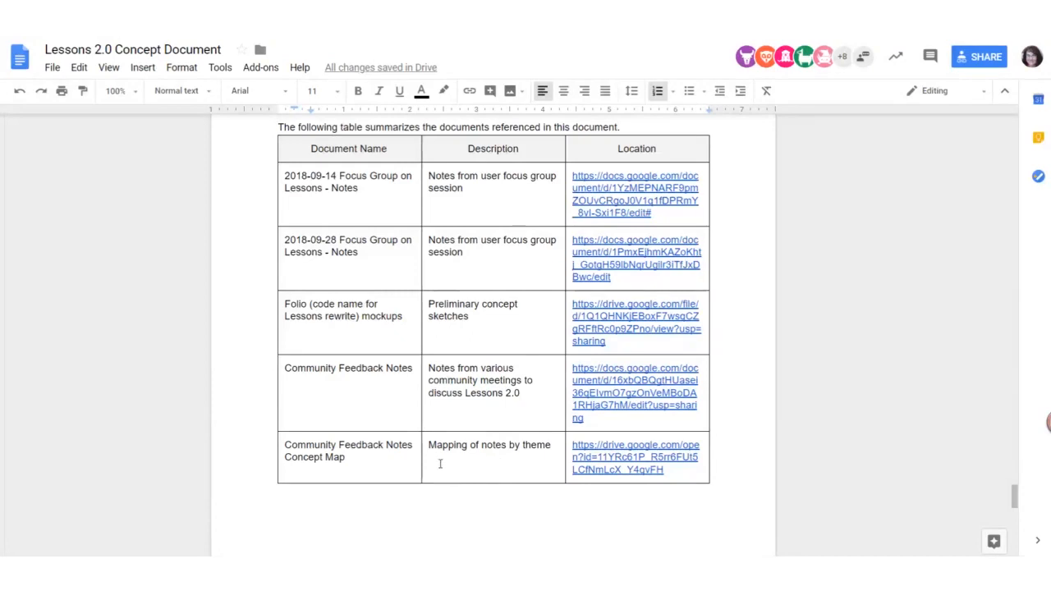
pyautogui.moveTo(413, 387)
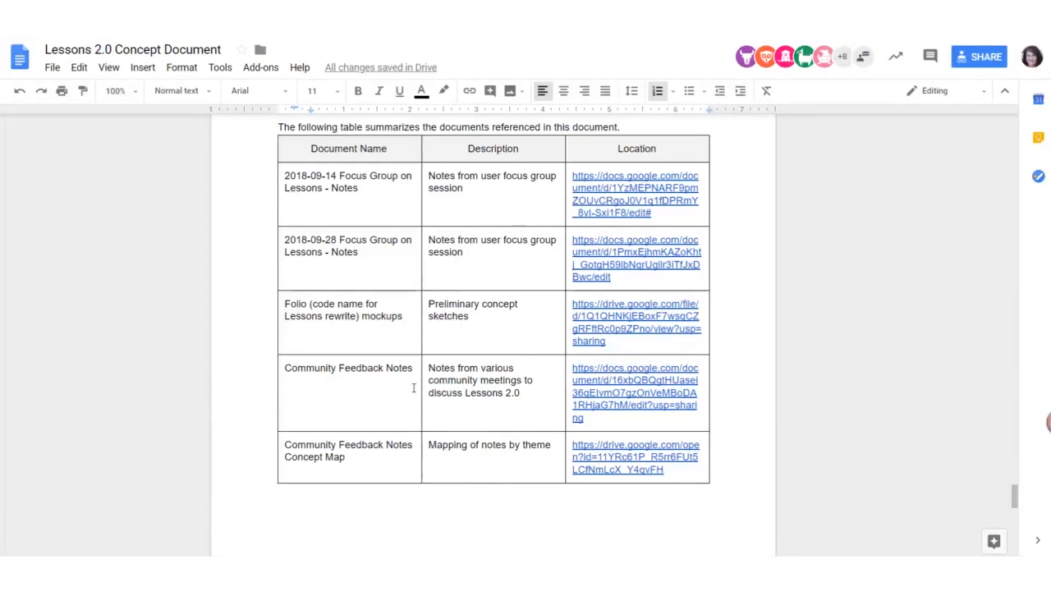
pyautogui.moveTo(502, 470)
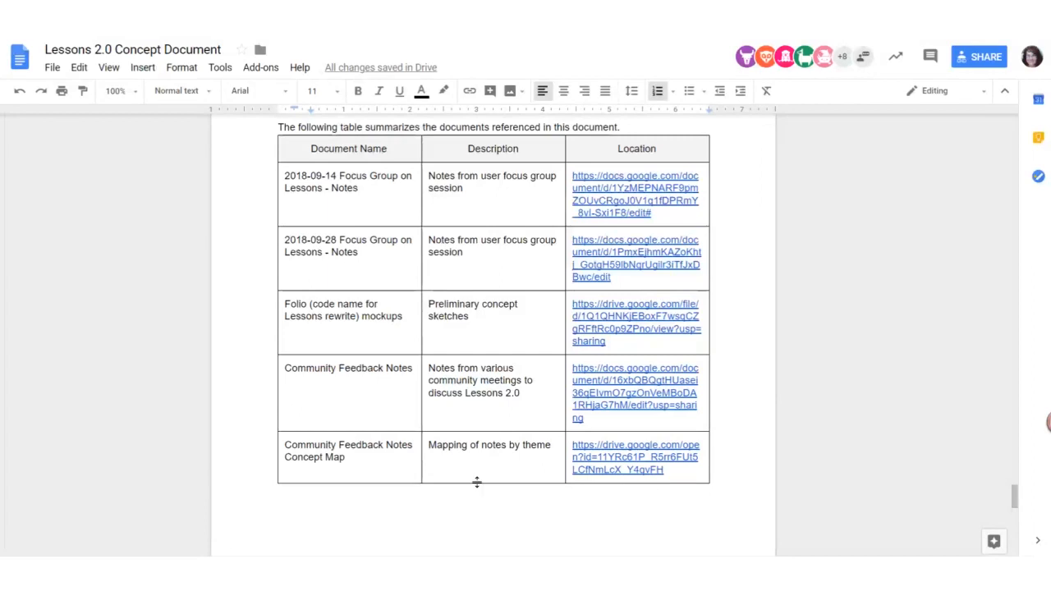
pyautogui.moveTo(534, 420)
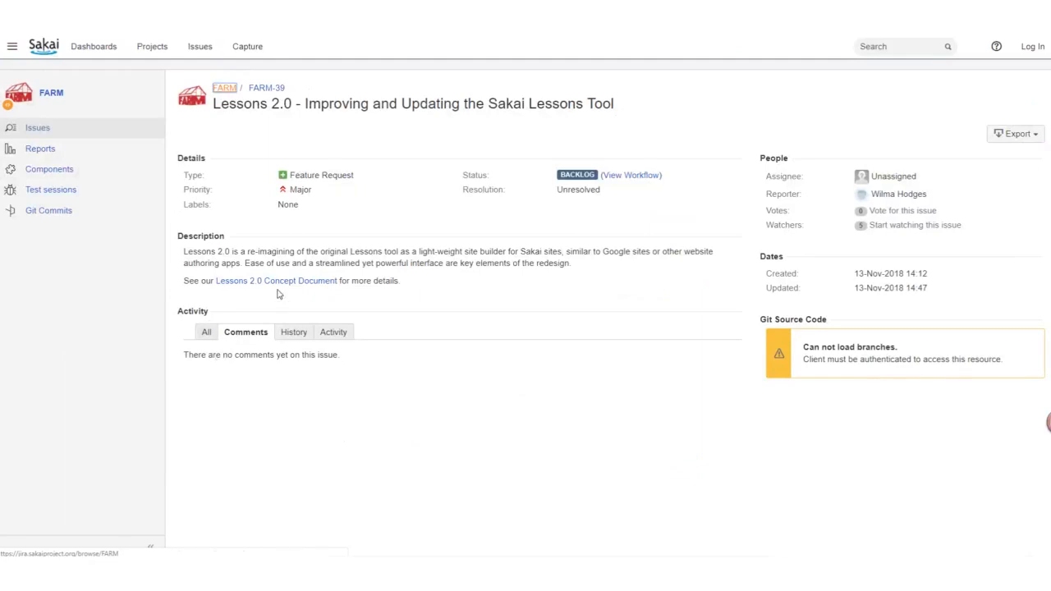
pyautogui.moveTo(275, 279)
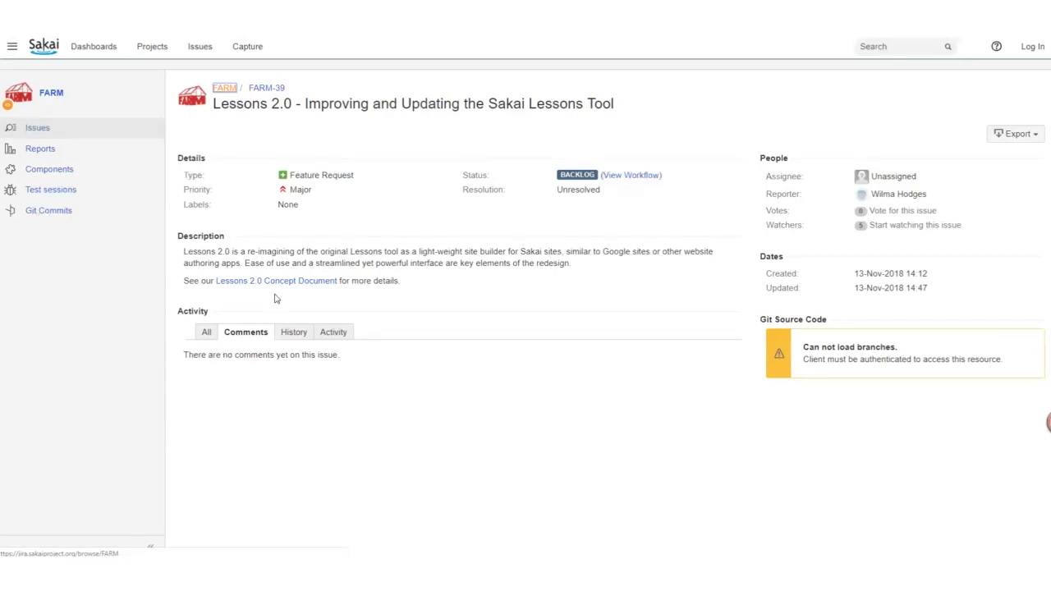
pyautogui.moveTo(381, 382)
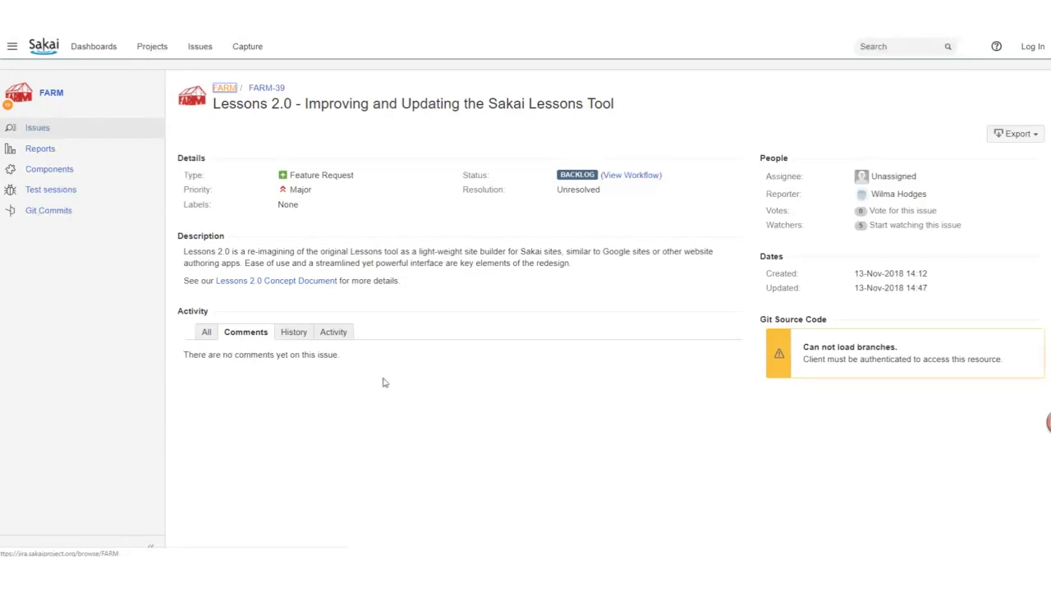
pyautogui.moveTo(358, 505)
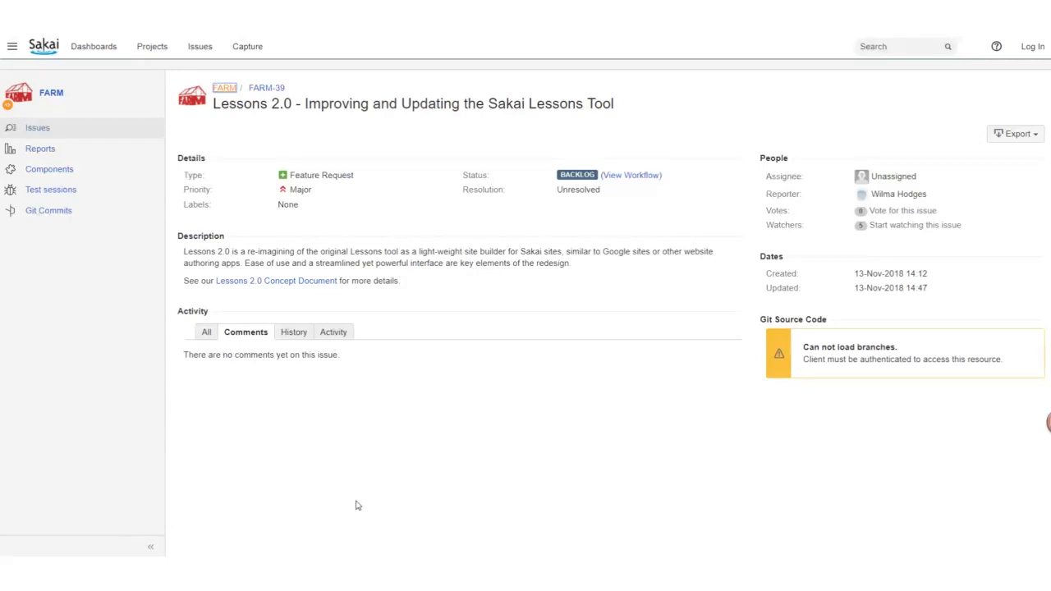
pyautogui.moveTo(229, 489)
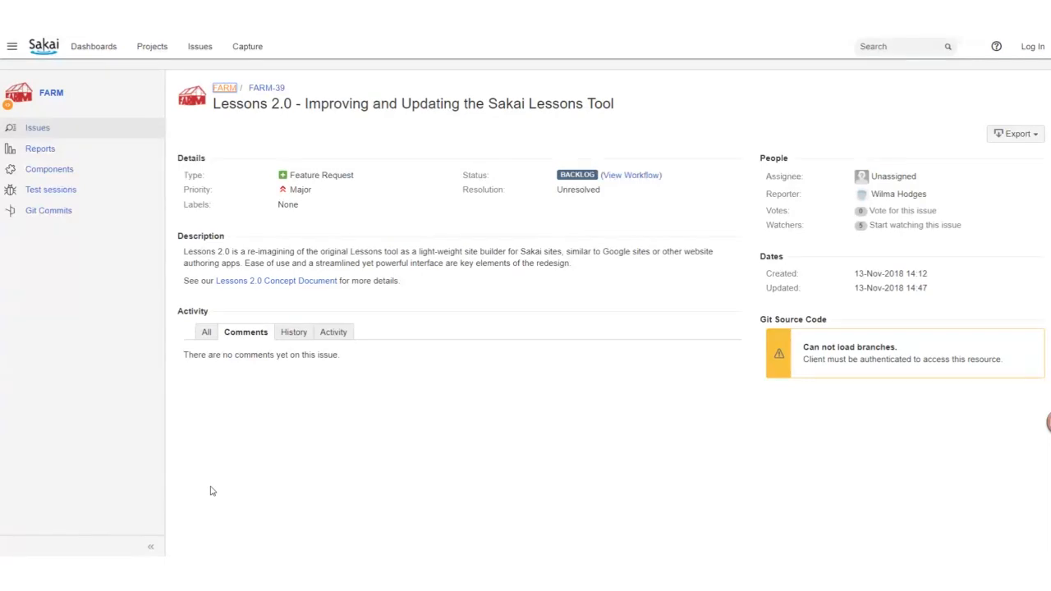
pyautogui.moveTo(226, 453)
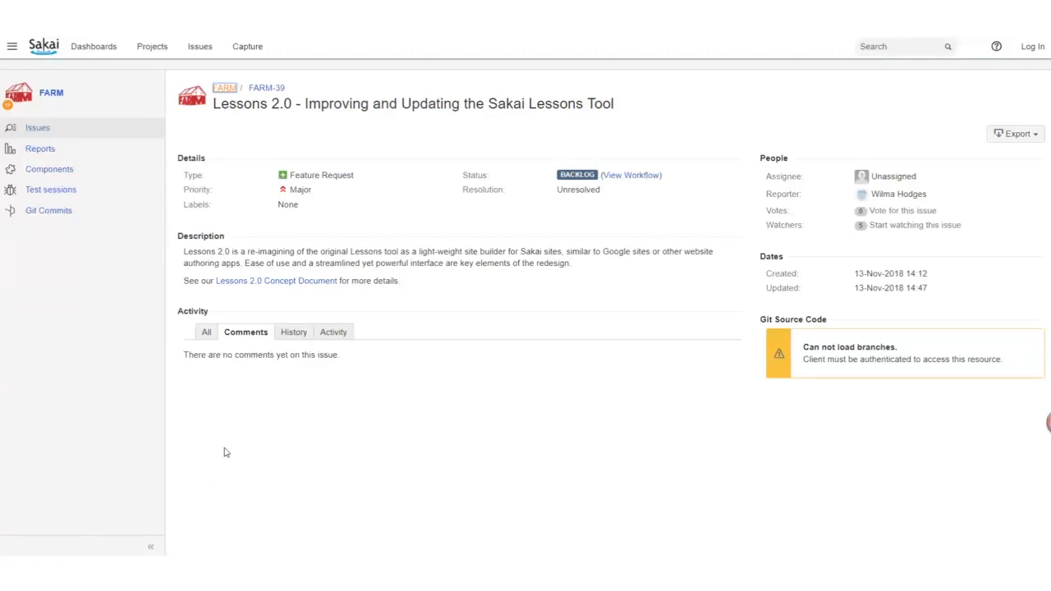
pyautogui.moveTo(345, 384)
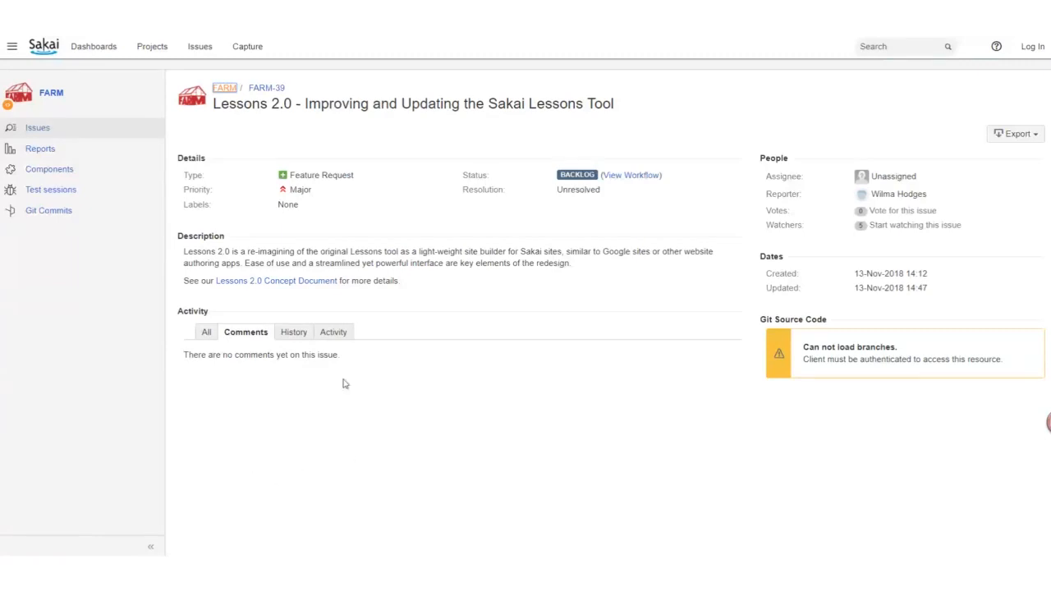
pyautogui.moveTo(289, 135)
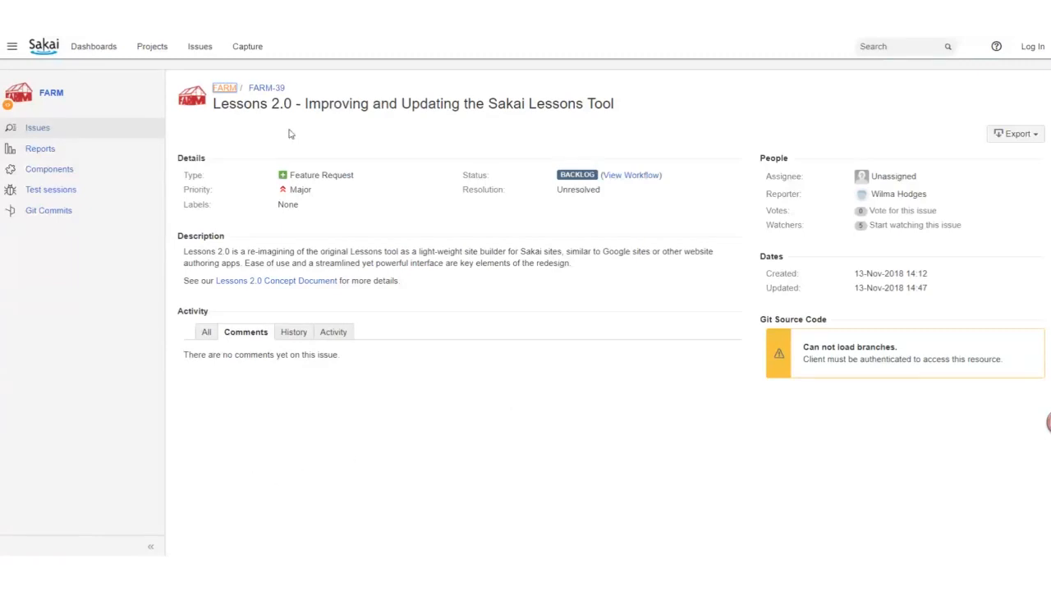